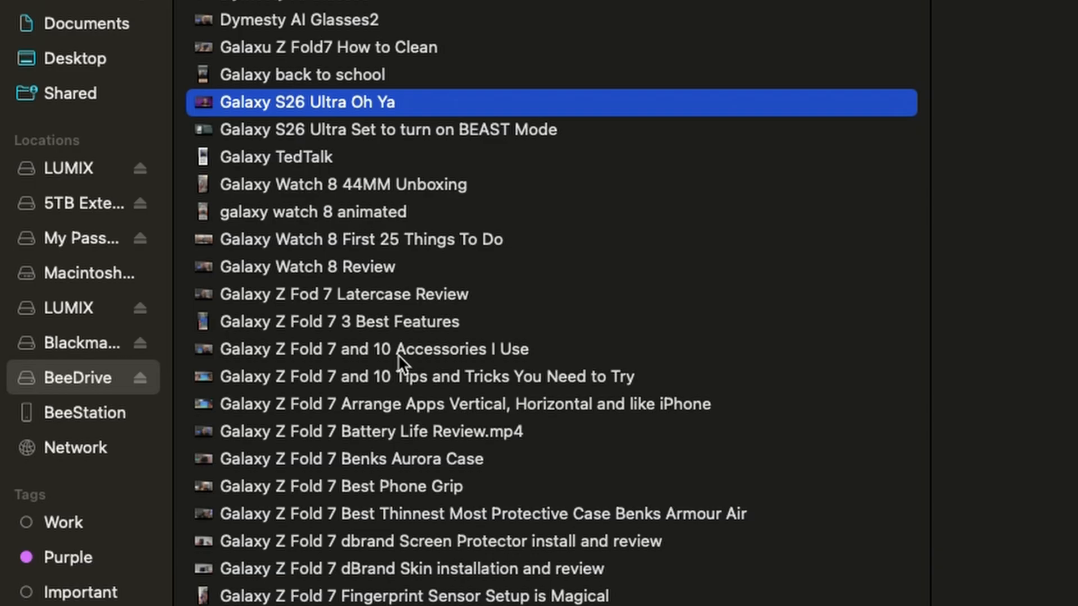
mouse_move(402, 362)
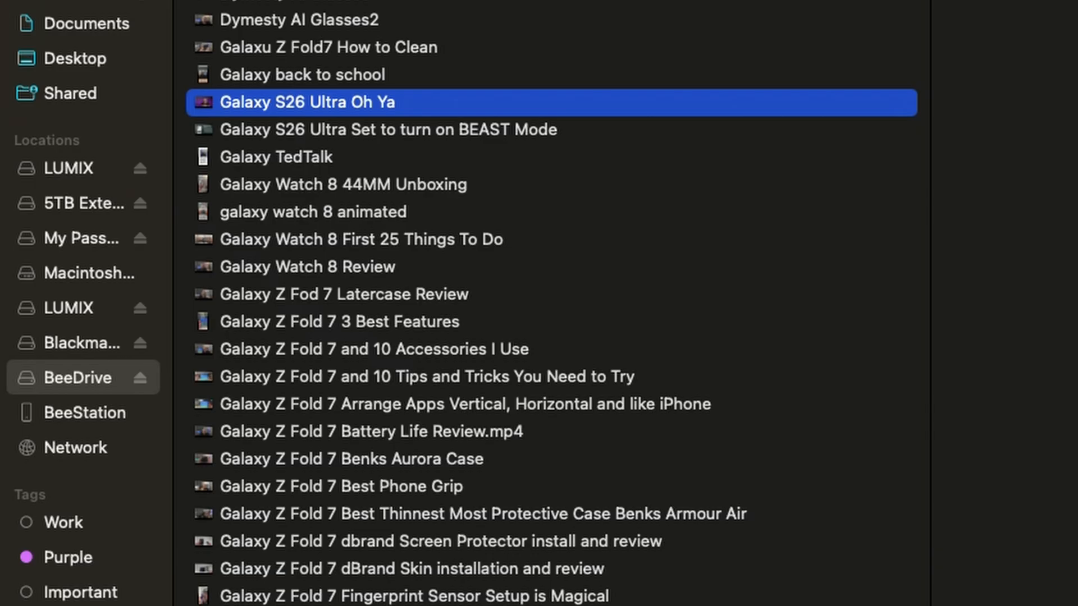
mouse_move(909, 257)
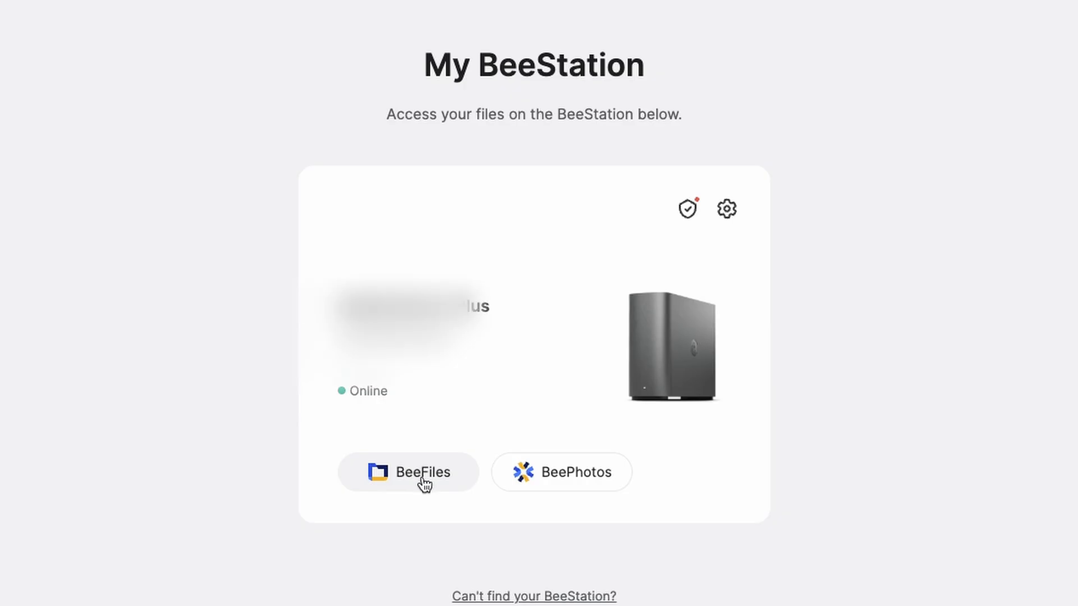
mouse_move(432, 477)
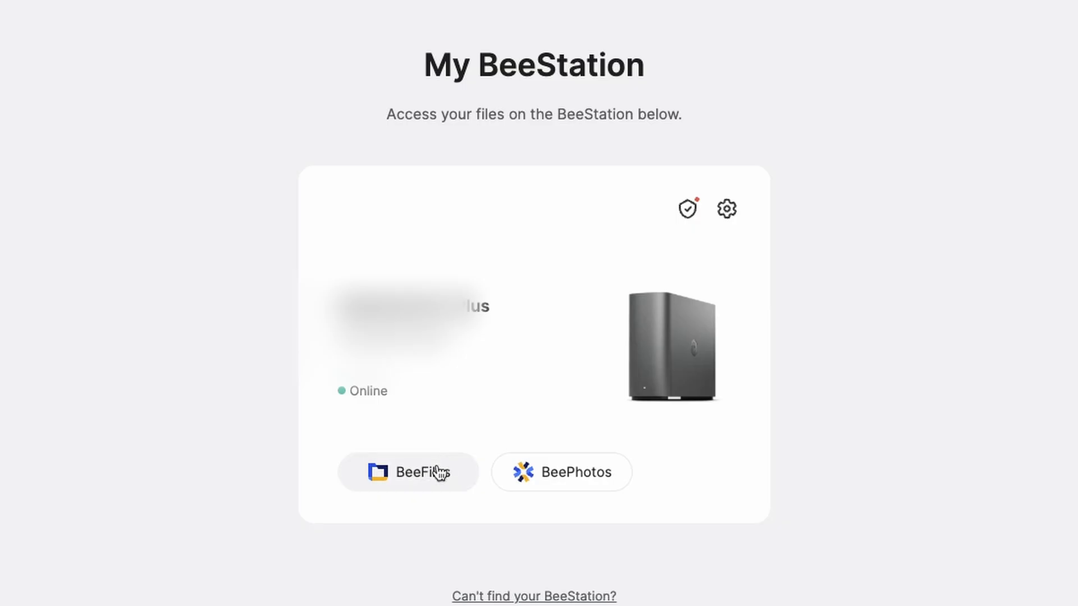
- Launch BeeFiles from the My BeeStation page to view the stored files
click(407, 472)
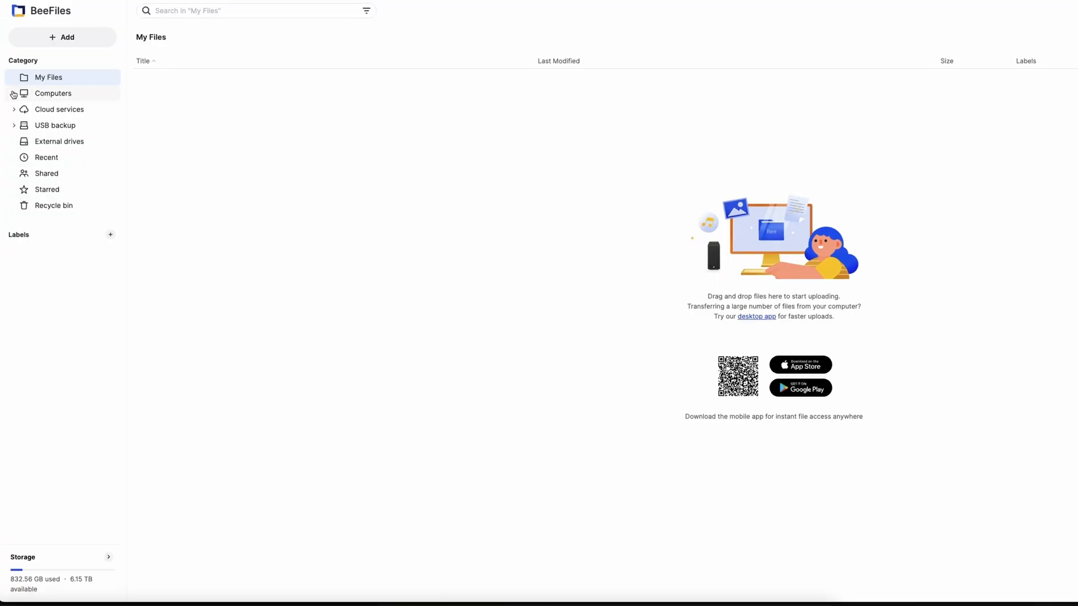
- Expand Computers in the sidebar and select the Mac to list its backed-up Videos folder
click(53, 92)
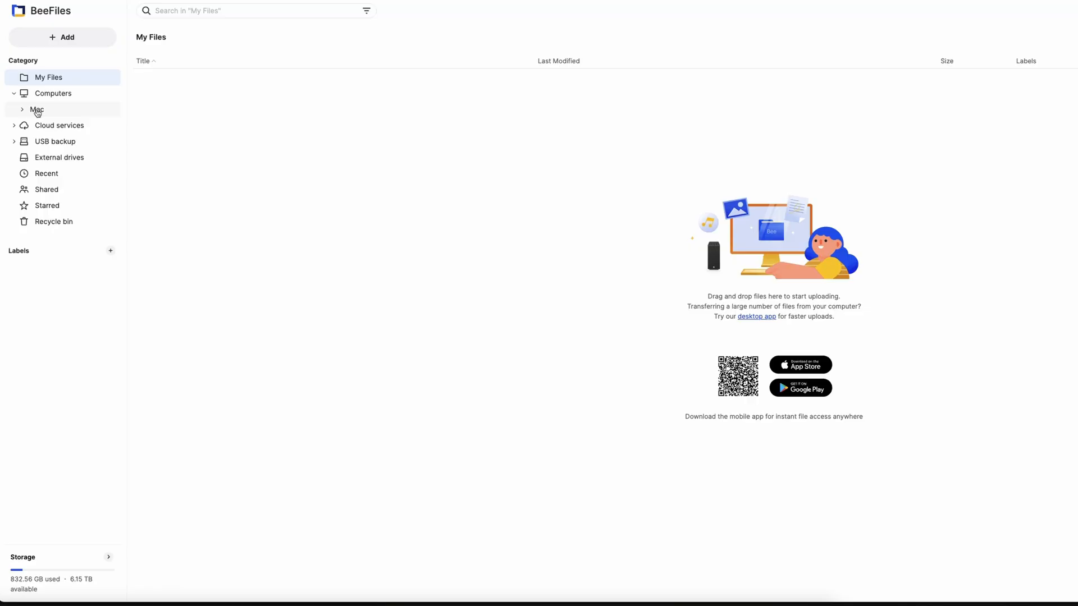
click(37, 109)
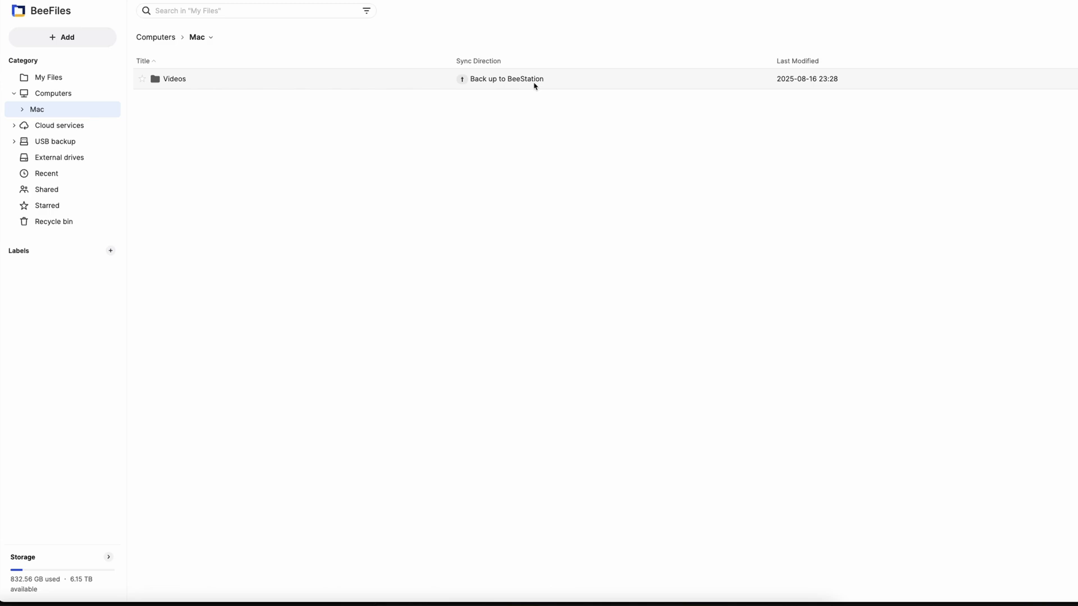
mouse_move(163, 85)
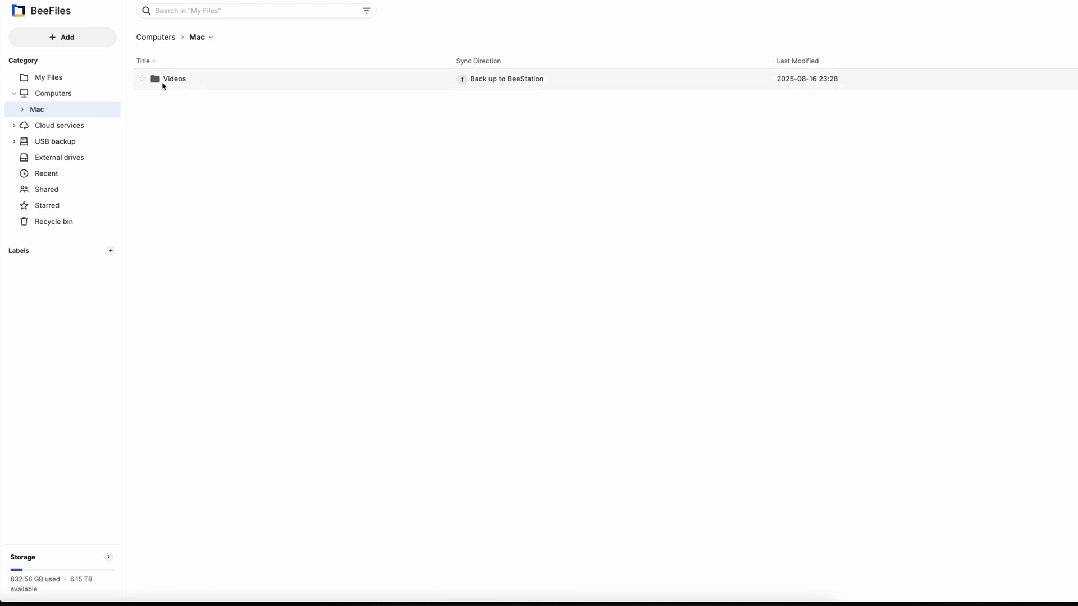
- Enter the Videos folder, preview Afeela.mp4 and start its playback
double_click(174, 79)
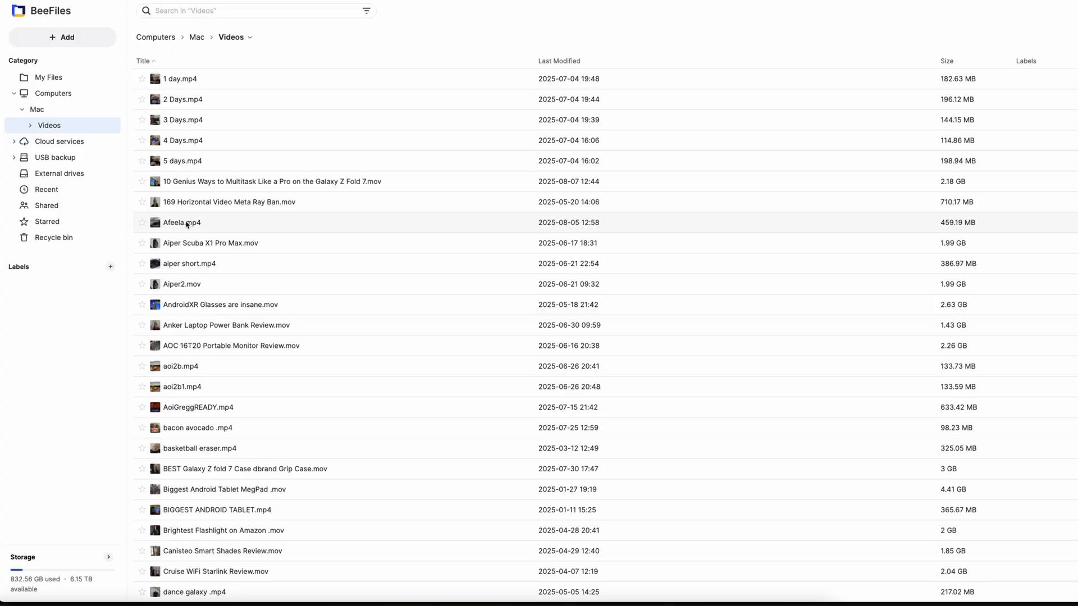
double_click(181, 222)
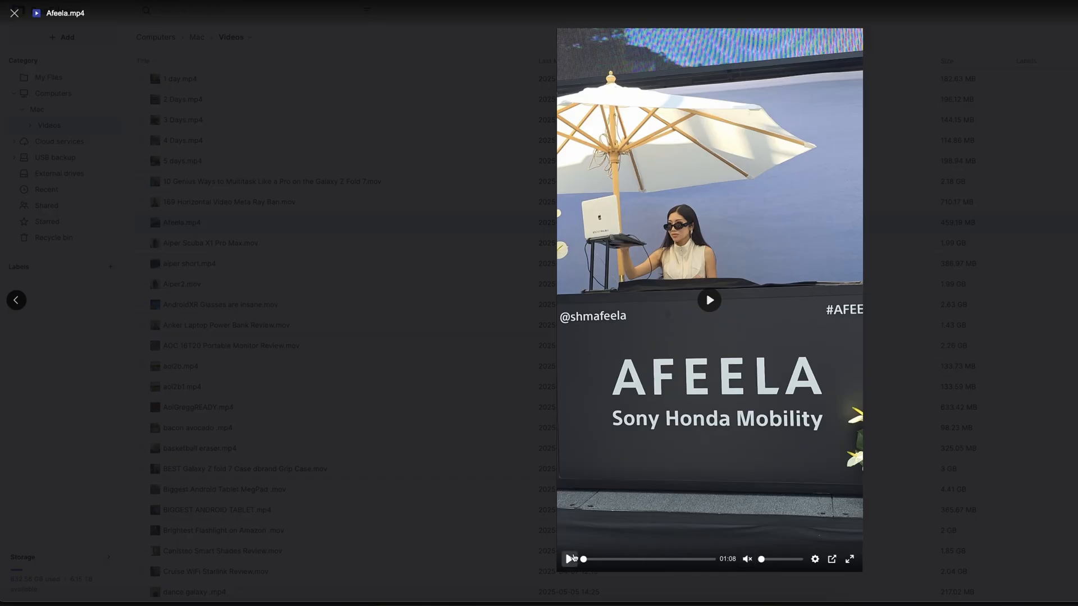
click(708, 300)
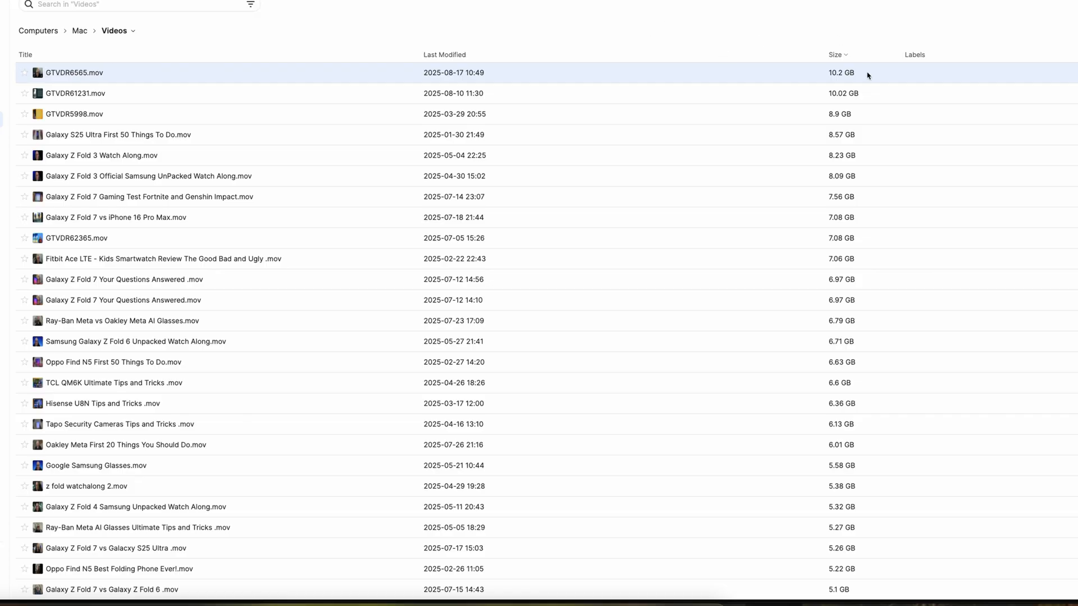
mouse_move(646, 39)
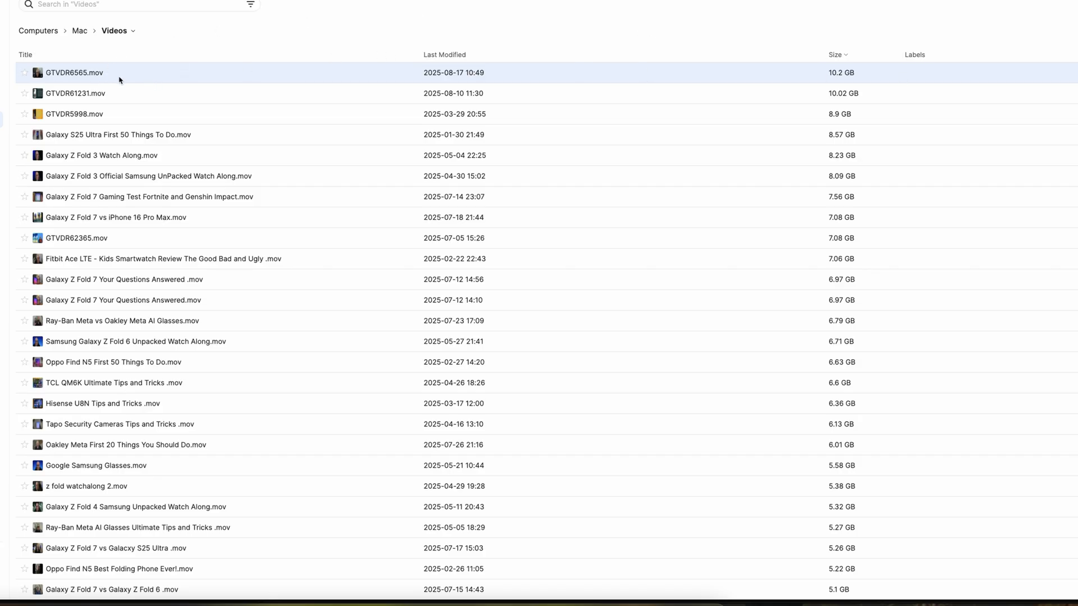
- Show the context menu for the 10.2 GB GTVDR6565.mov, including Make a copy and Rename
right_click(73, 72)
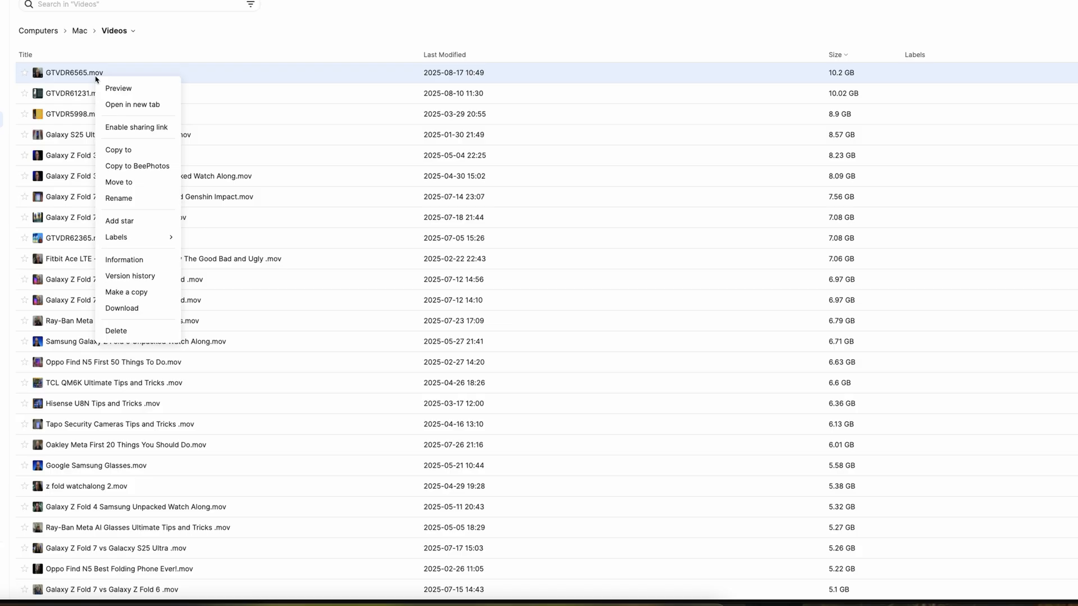
mouse_move(144, 182)
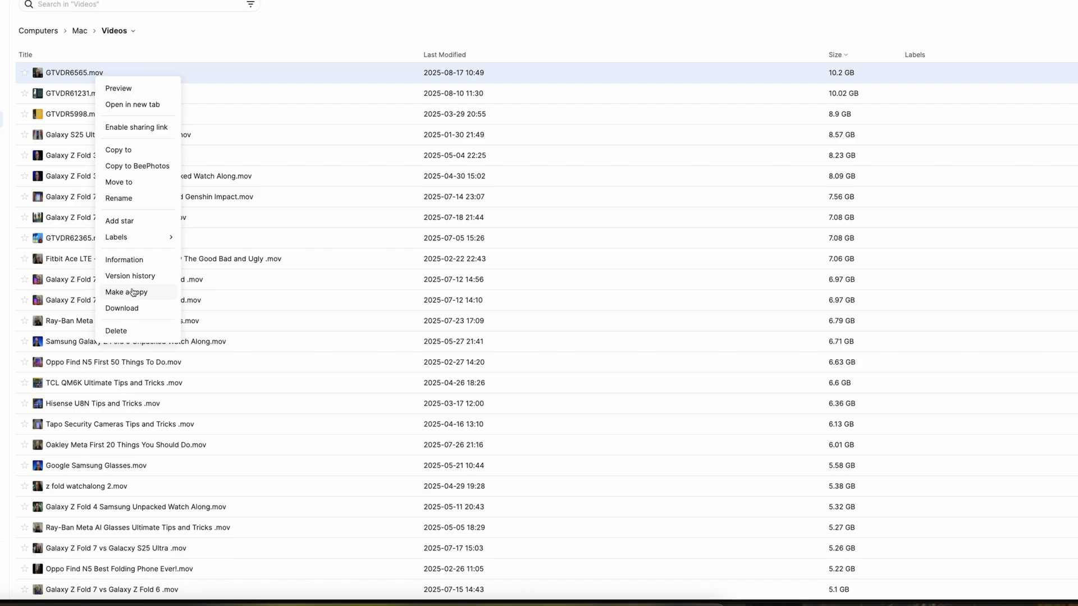
mouse_move(116, 237)
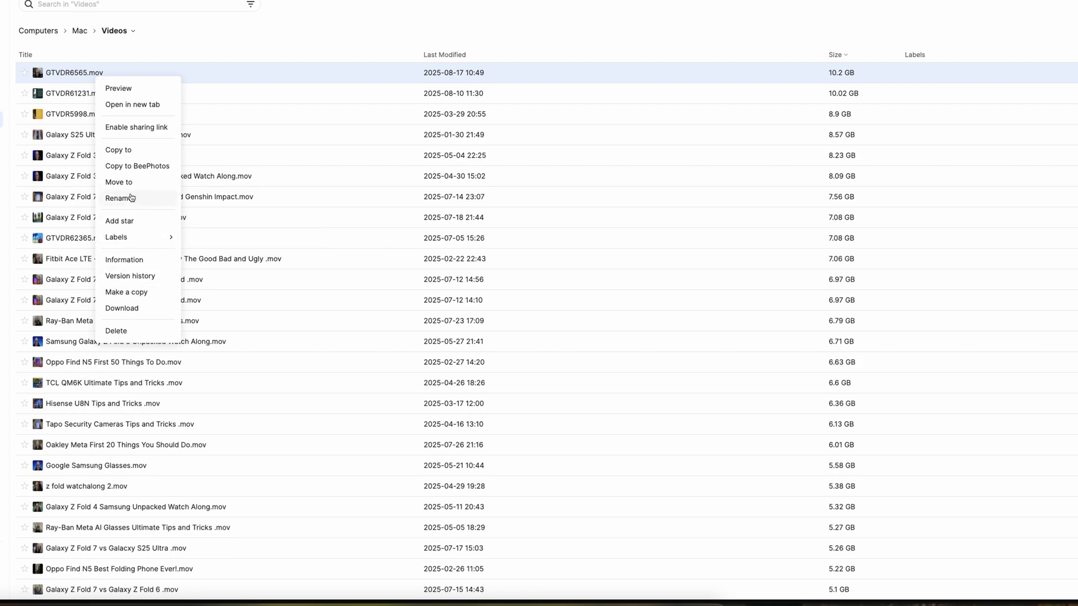
mouse_move(147, 171)
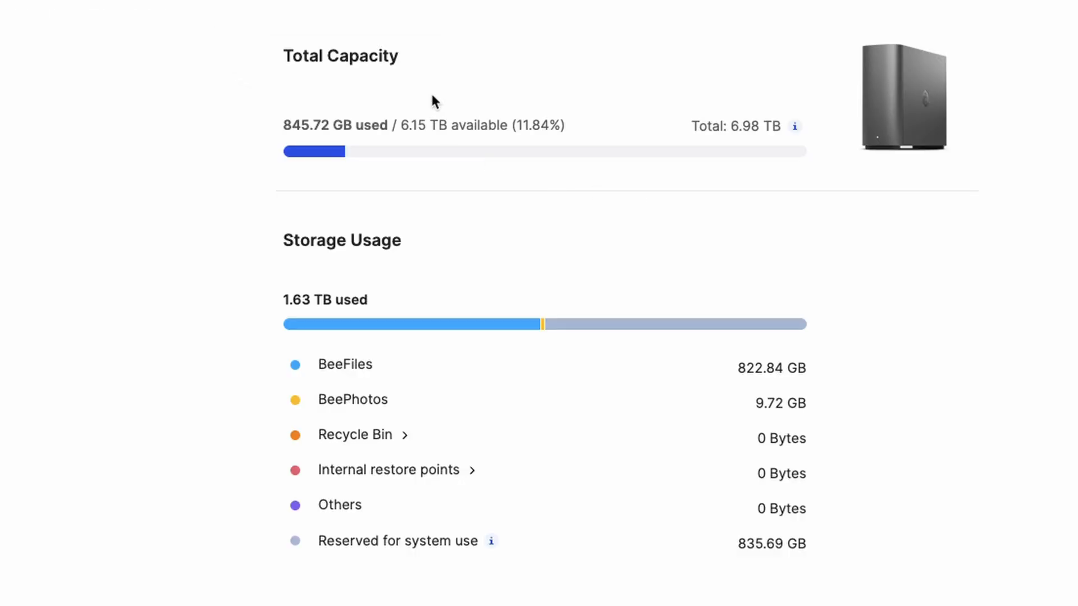
mouse_move(355, 346)
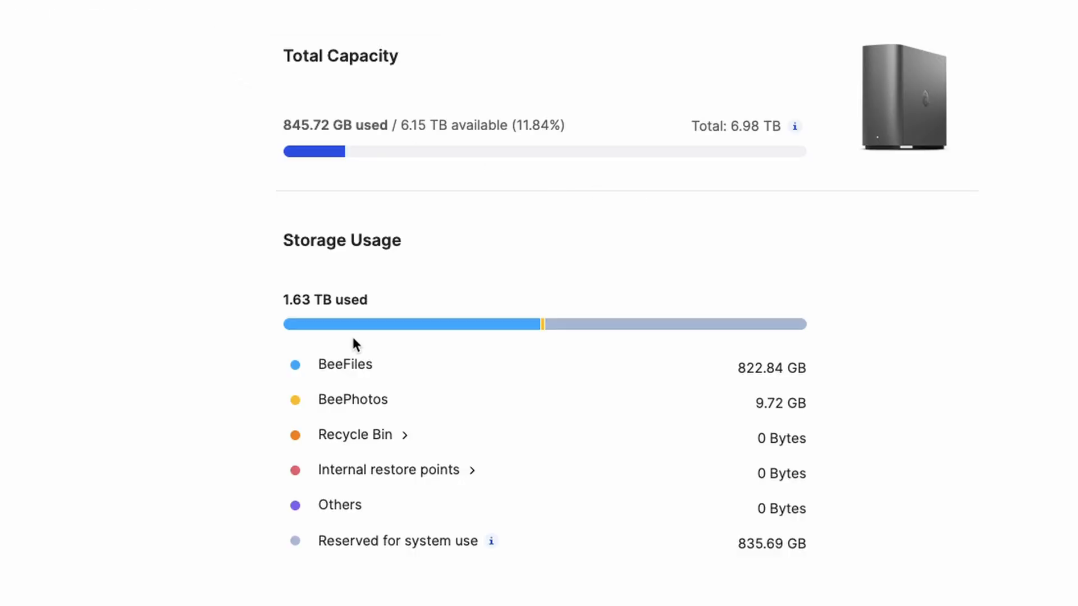
mouse_move(379, 547)
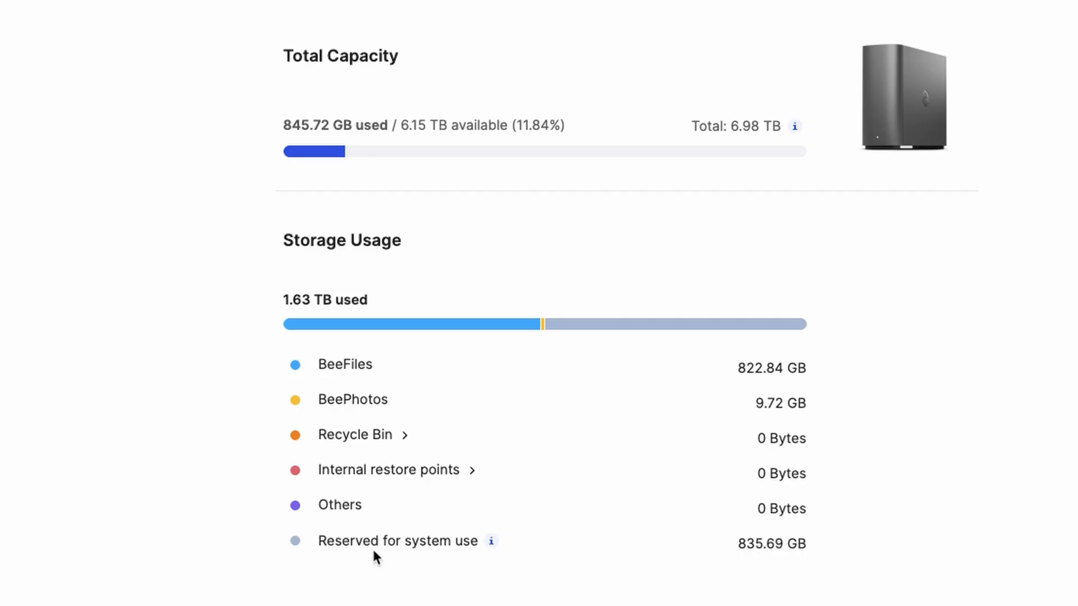
mouse_move(460, 486)
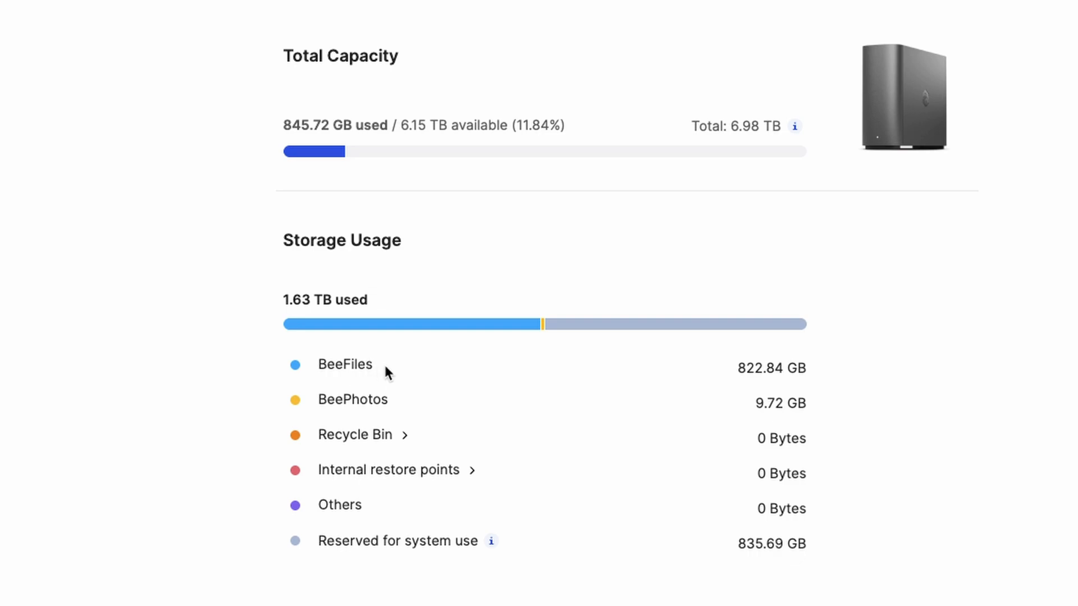
mouse_move(390, 414)
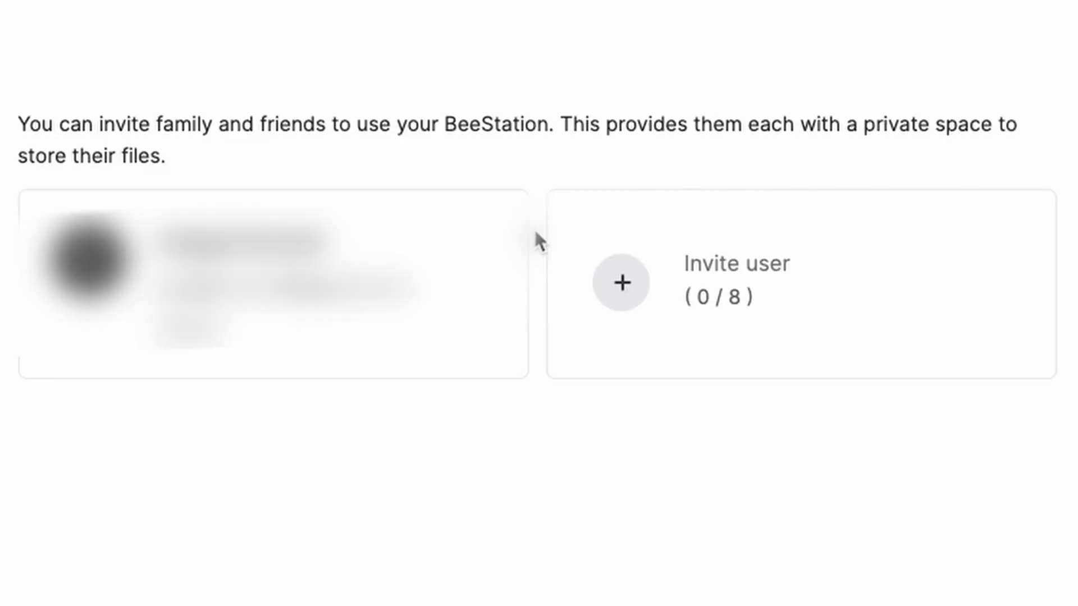
mouse_move(621, 282)
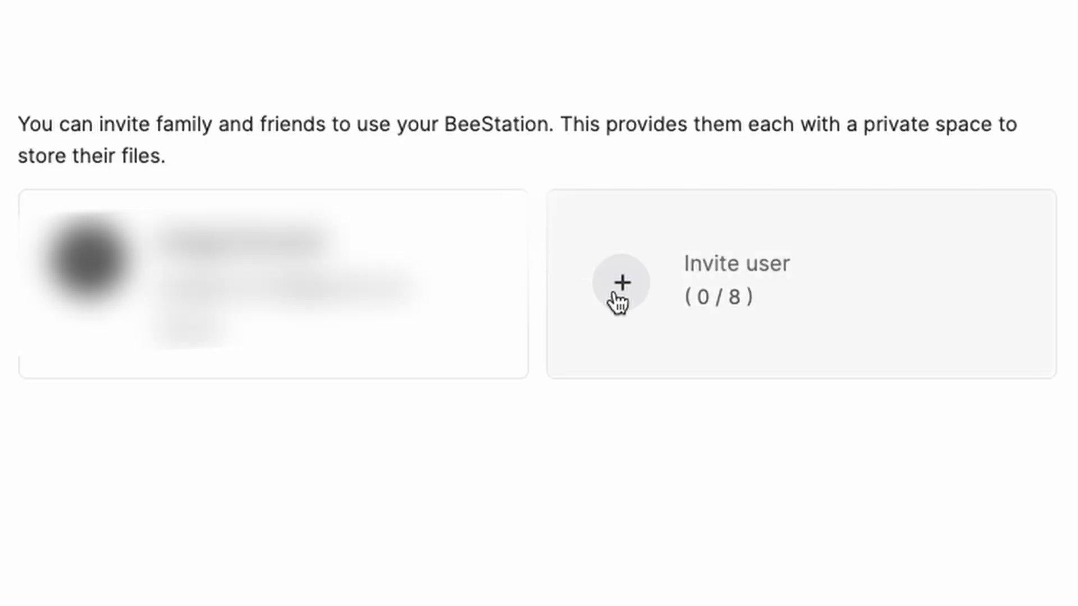
mouse_move(914, 156)
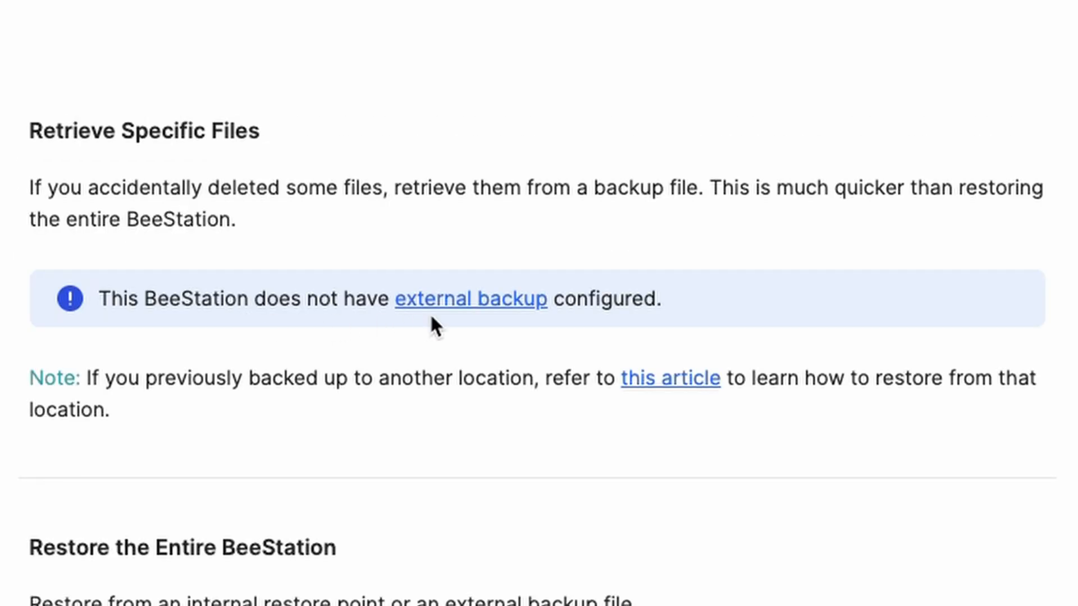
mouse_move(186, 314)
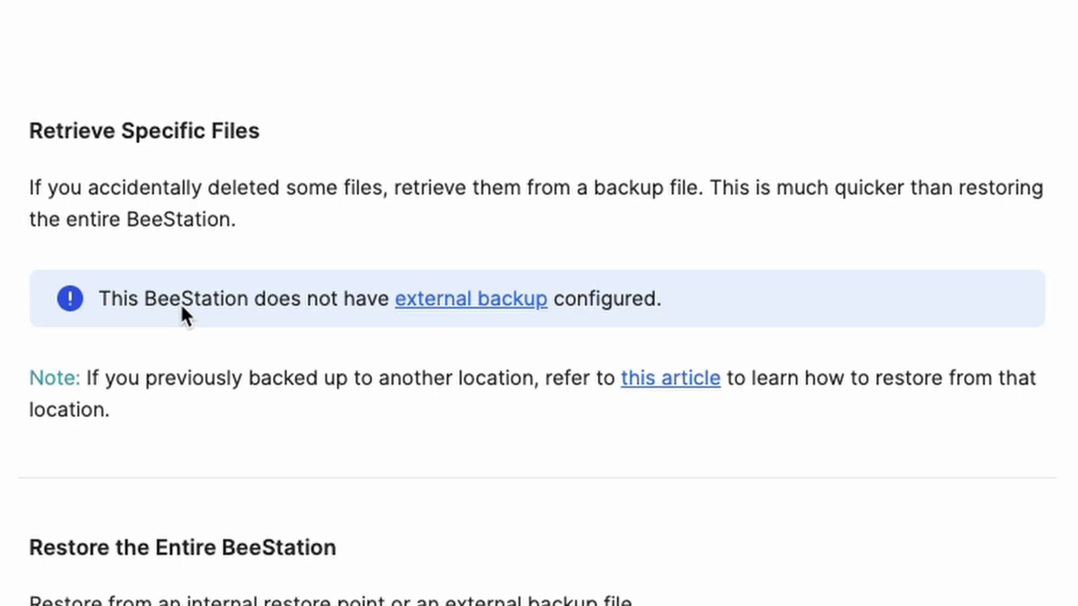